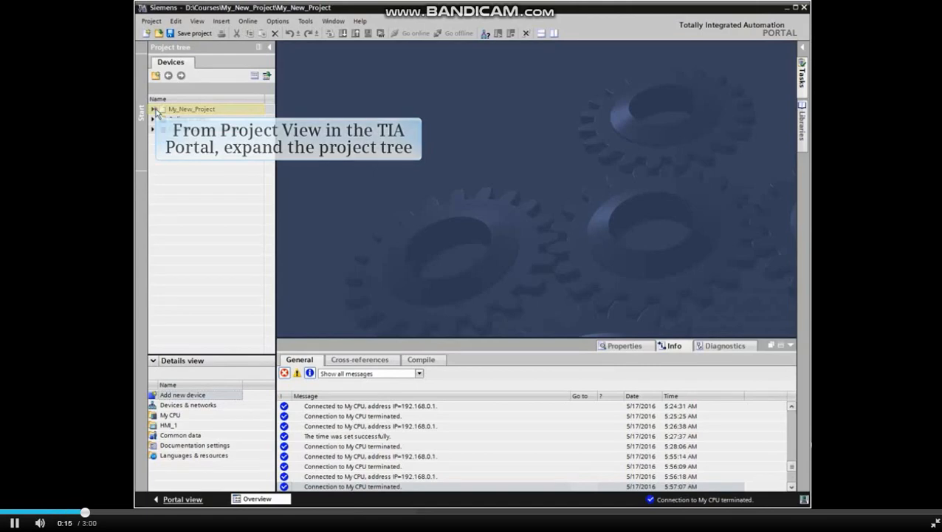
Step: Expand My_New_Project down to the CPU and bring up My CPU's context menu
click(154, 110)
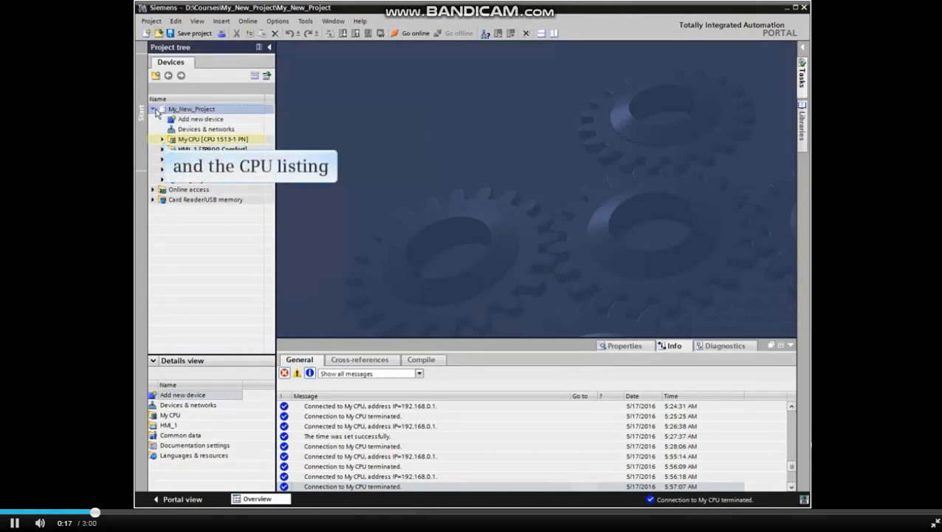
click(163, 139)
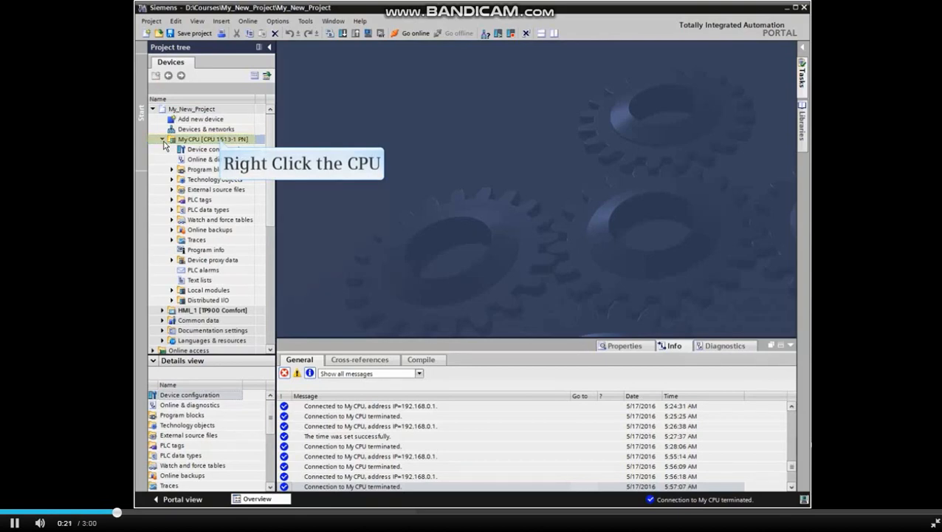
right_click(213, 139)
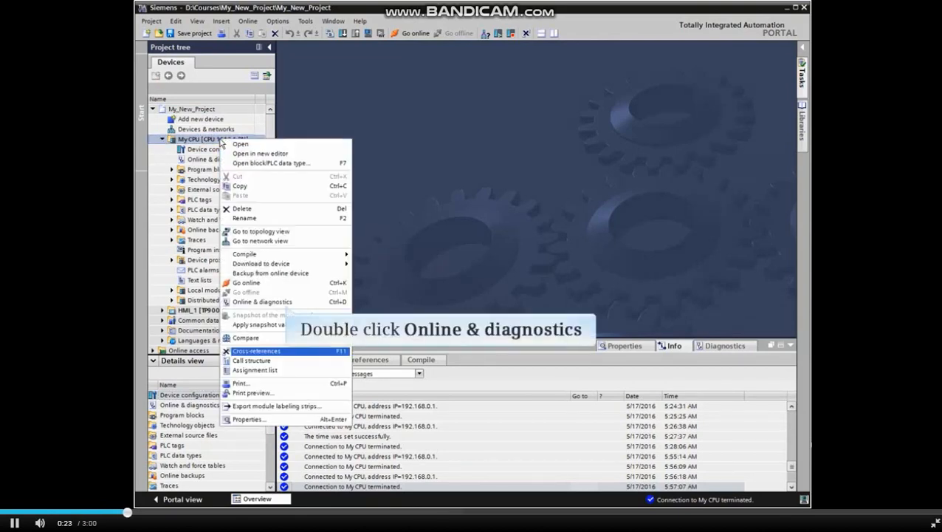
mouse_move(263, 302)
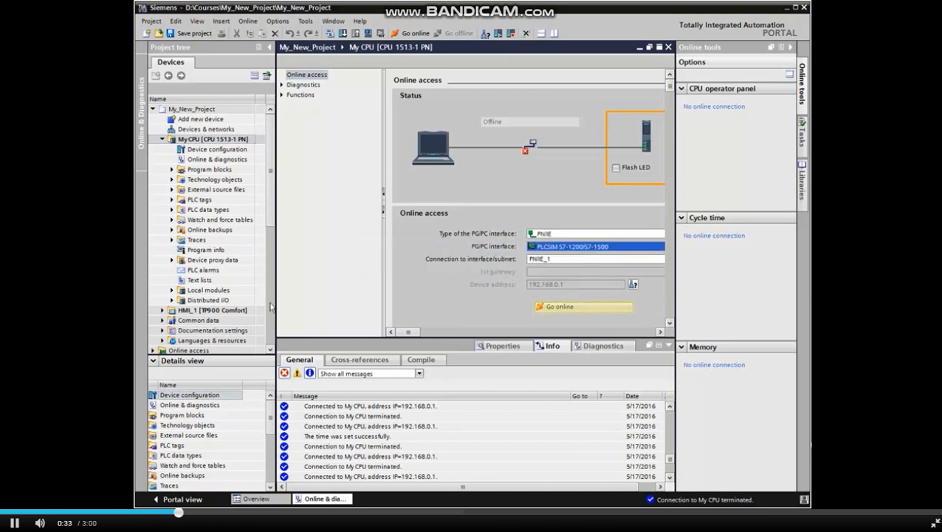
Step: Go online with My CPU, expand the Diagnostics categories and flash the LED to identify it
click(582, 306)
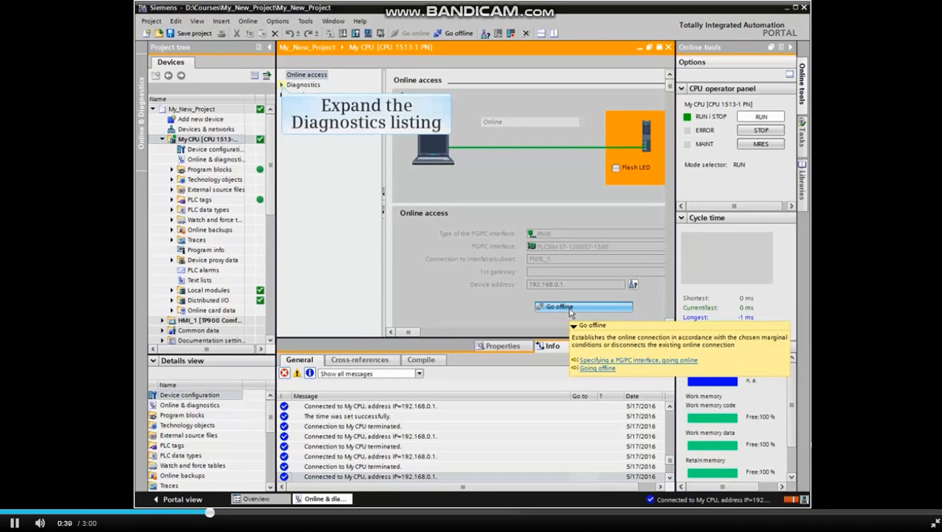
click(281, 84)
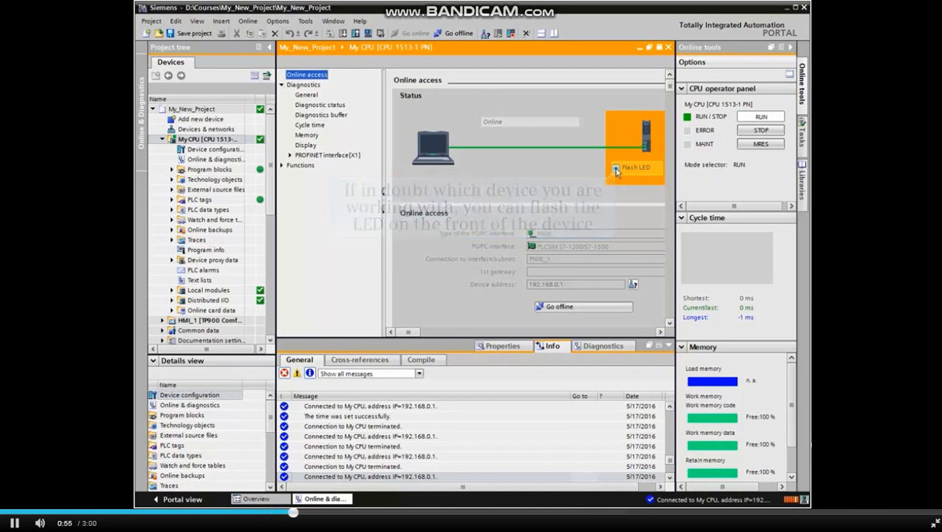
click(637, 168)
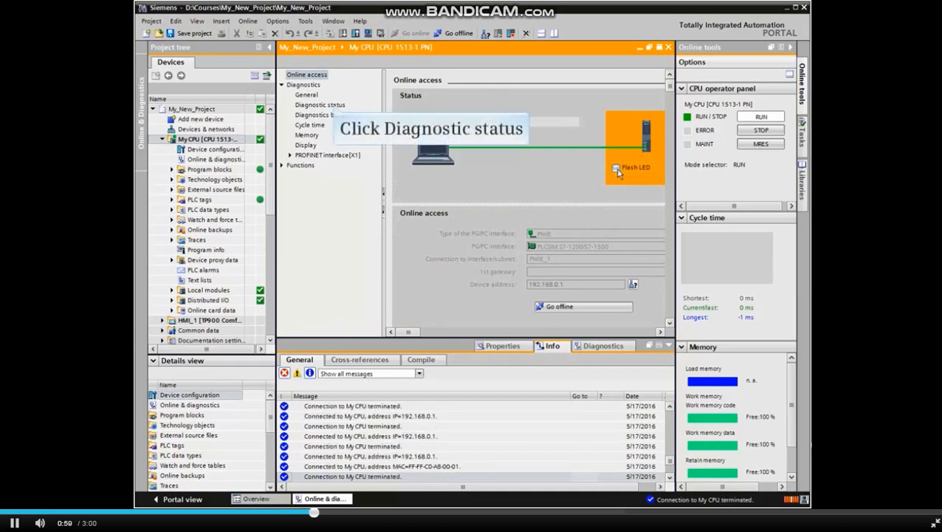
Step: Display the Diagnostic status page reporting the module exists and is OK
click(319, 104)
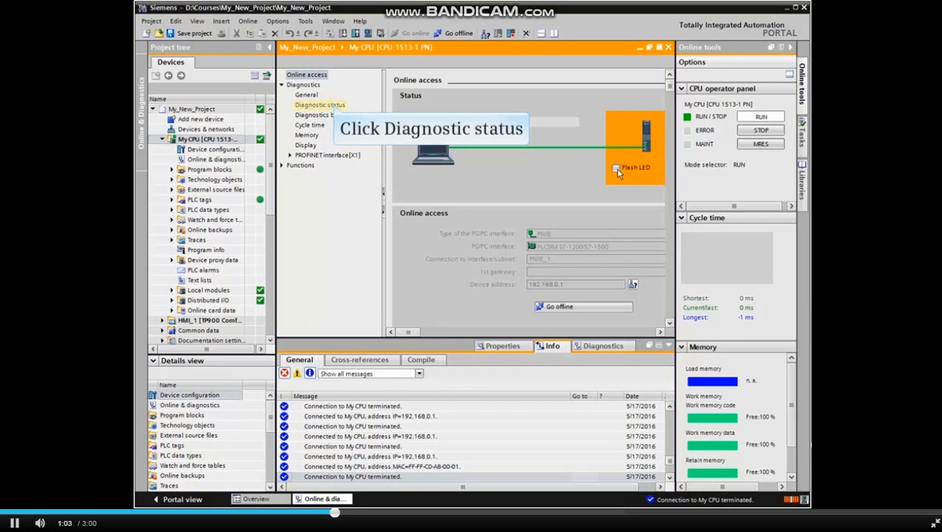
click(319, 104)
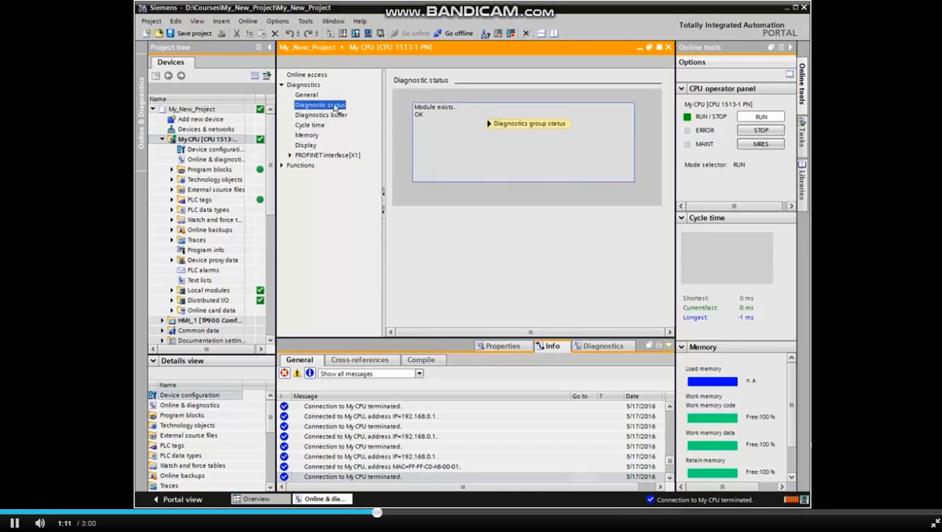
mouse_move(634, 216)
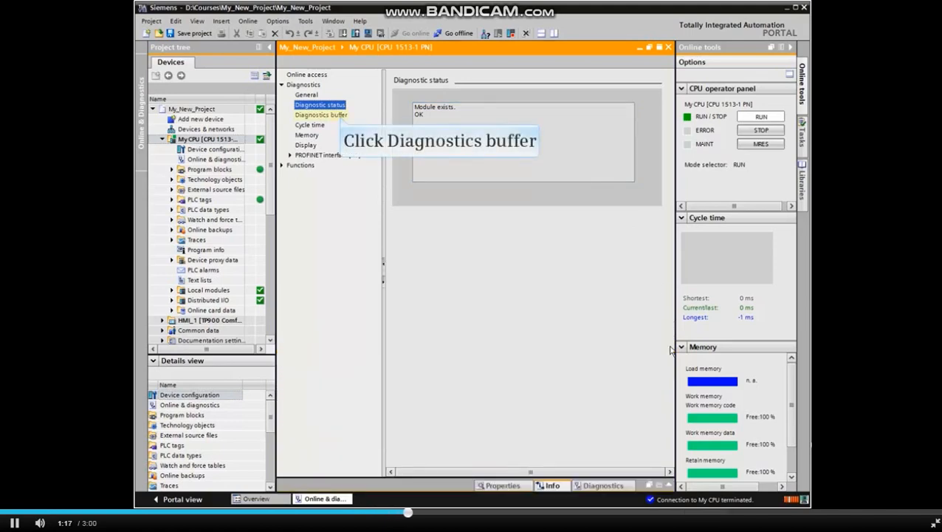
Step: Show the diagnostics buffer, then switch the CPU to STOP and back to RUN, confirming each change
click(320, 116)
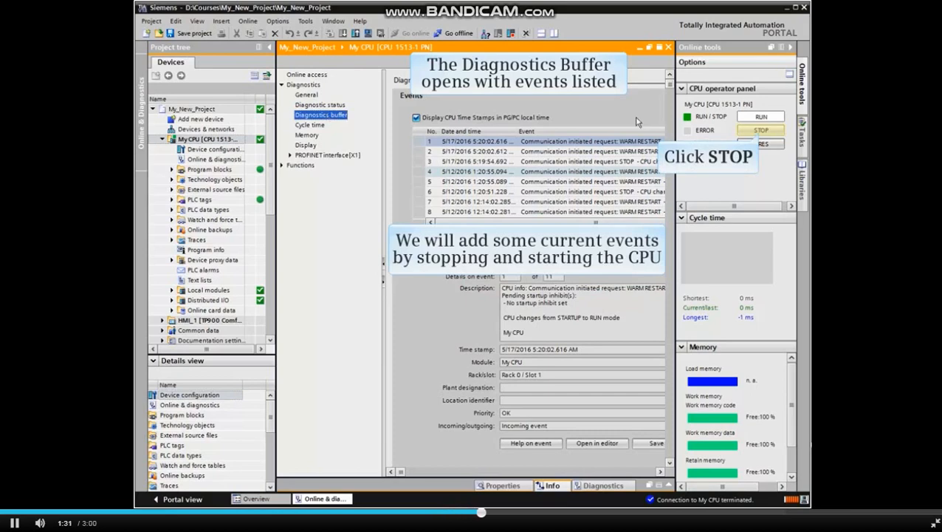
click(761, 130)
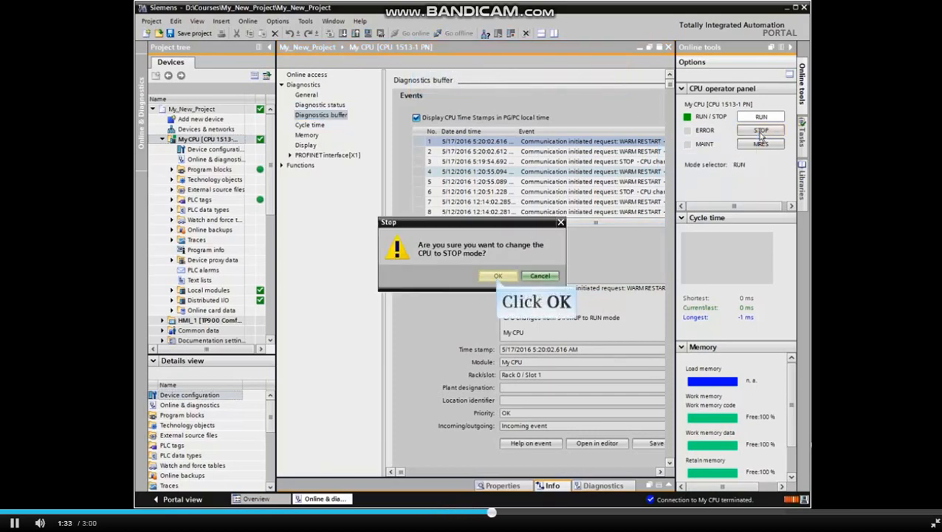
click(496, 277)
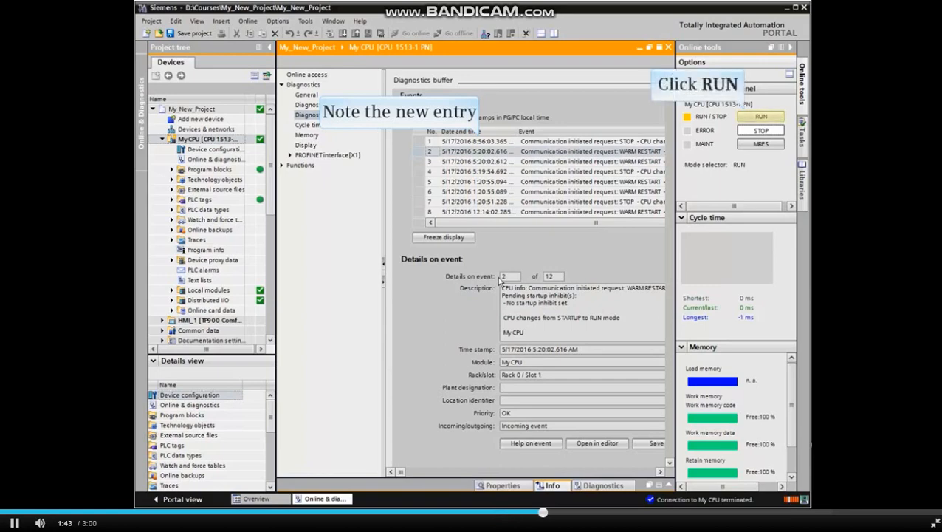
click(761, 115)
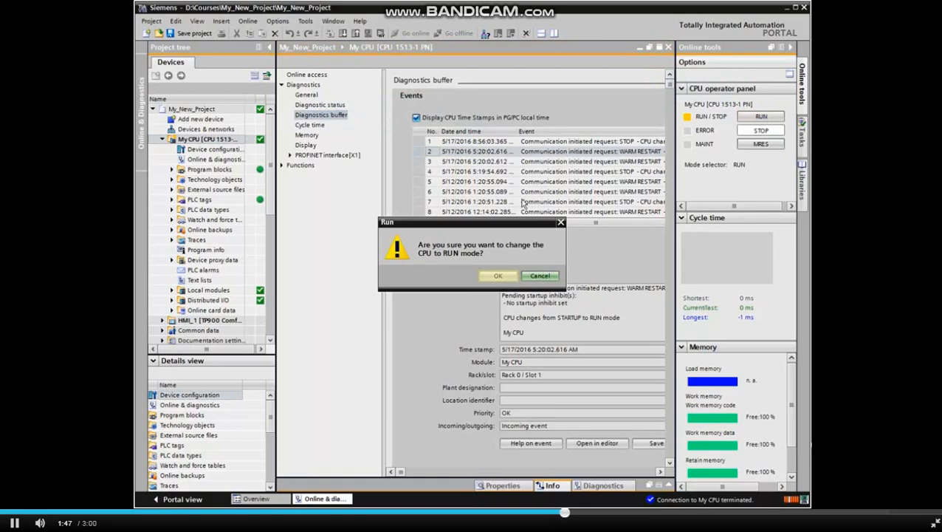
click(497, 276)
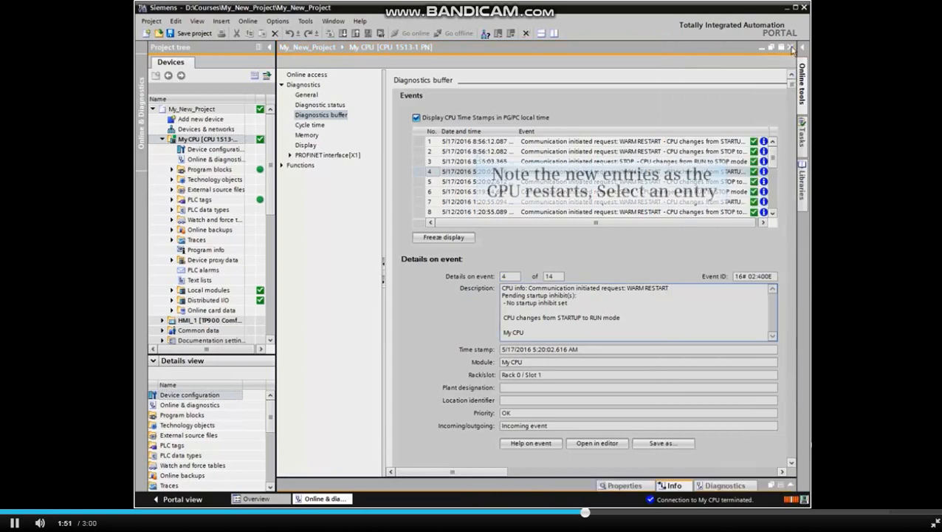
Step: Select the new restart entry in the Events list to show its STOP-to-STARTUP details and timestamp
click(475, 150)
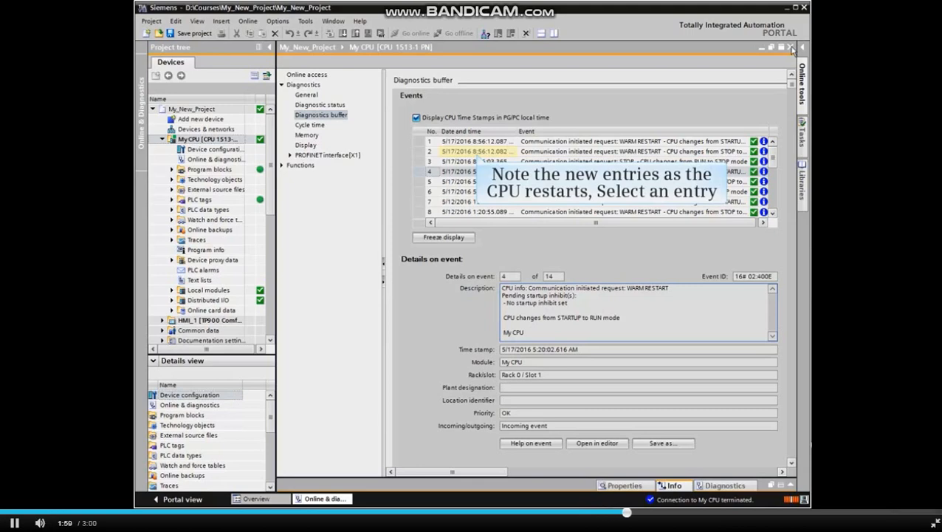
click(476, 151)
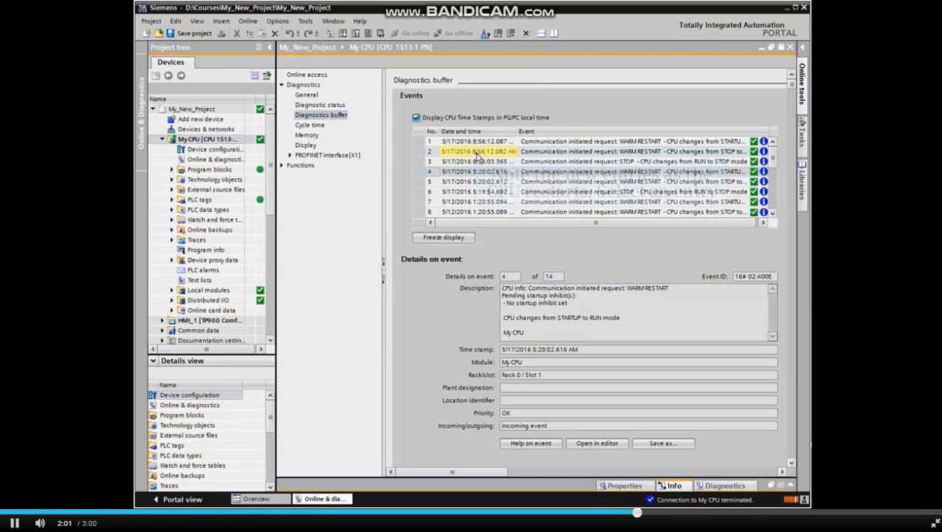
click(476, 151)
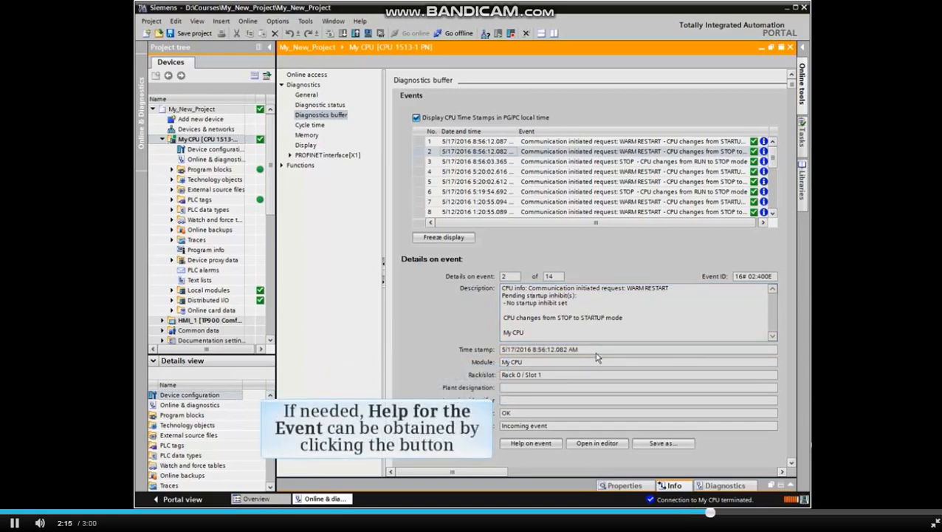
mouse_move(530, 443)
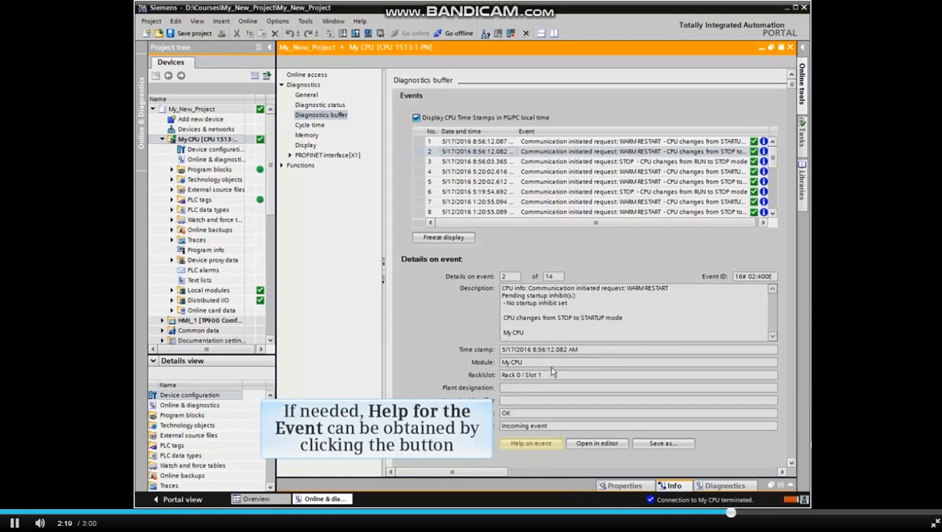
Step: View and close the event's help topic, then show the involved CPU in the Device view
click(530, 444)
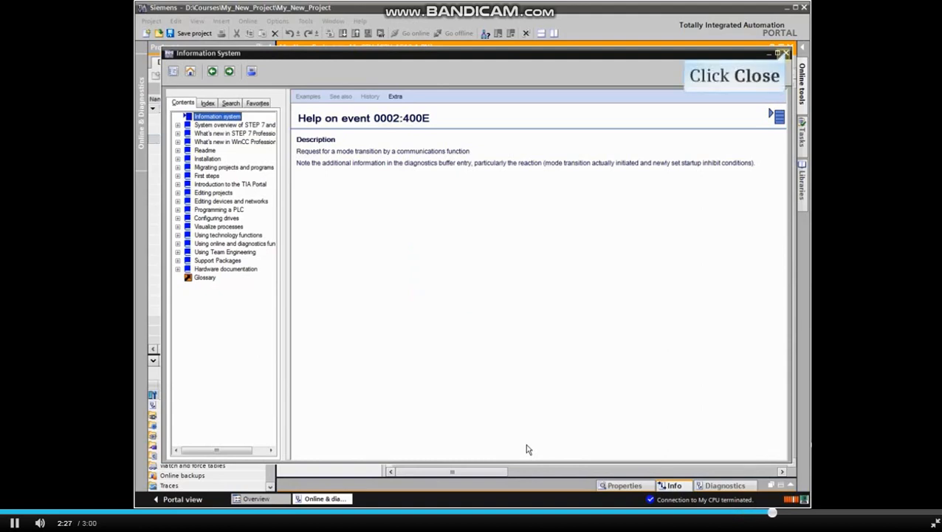
click(786, 53)
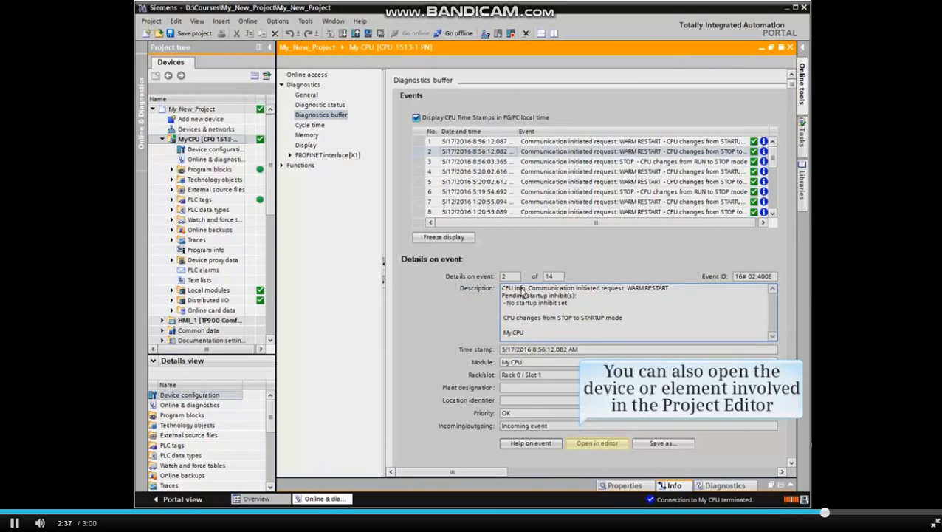
click(597, 443)
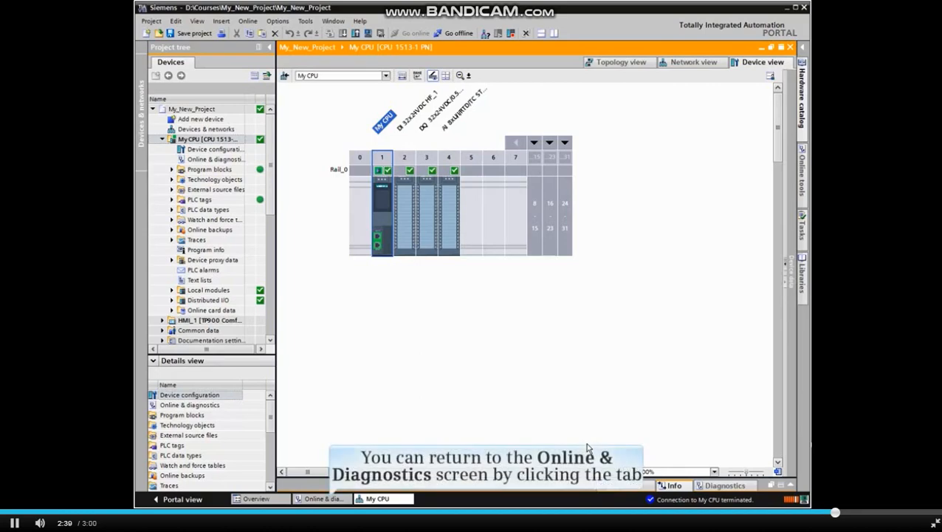